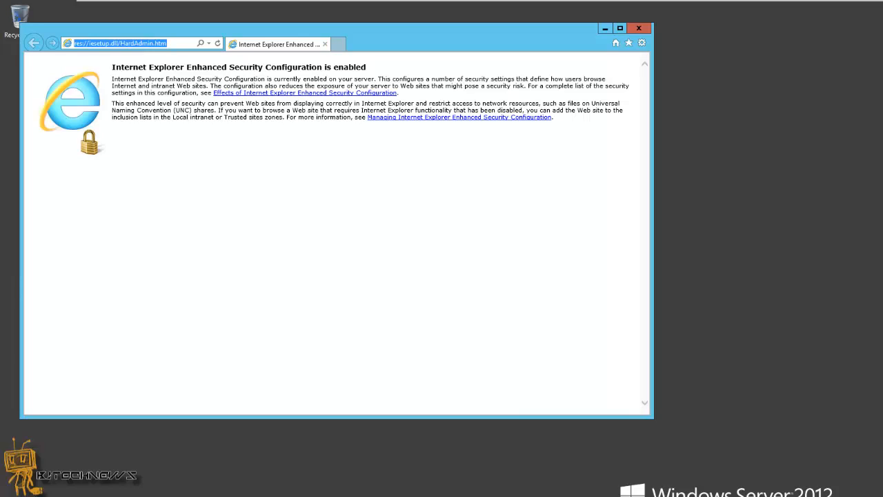
{"action": "mouse_move", "coordinate": [208, 162]}
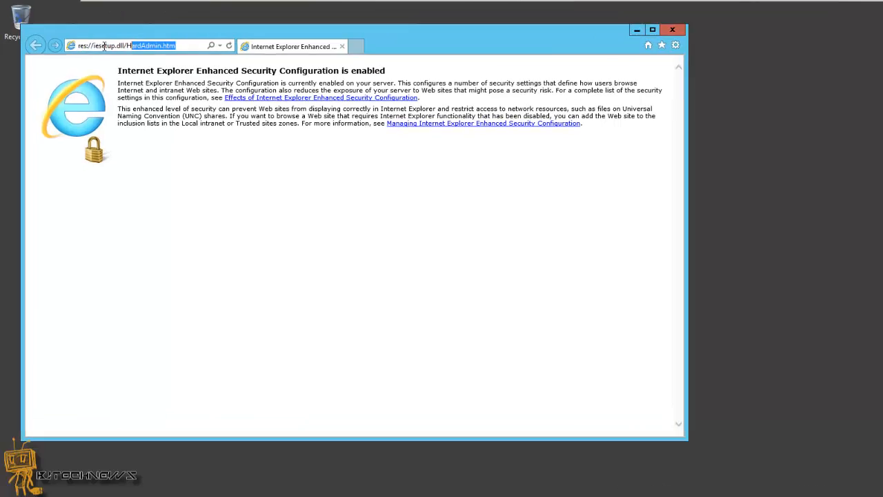
{"action": "type", "text": "localhost/"}
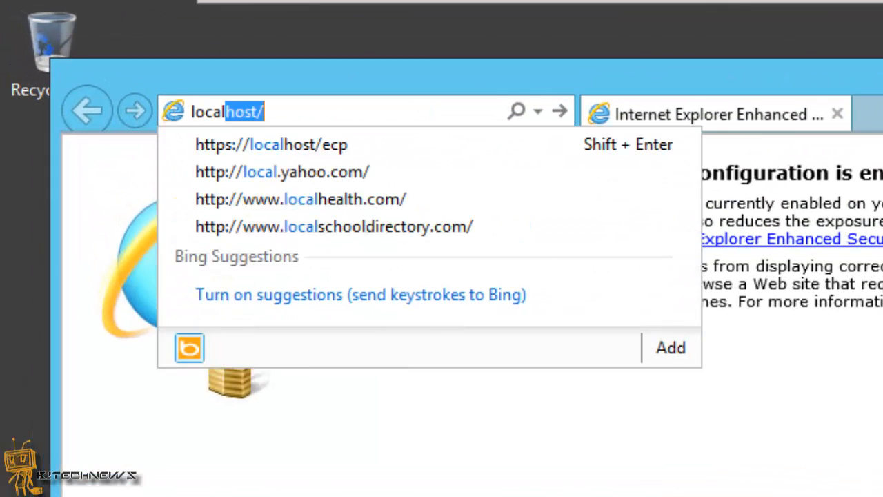
{"action": "left_click", "coordinate": [271, 144]}
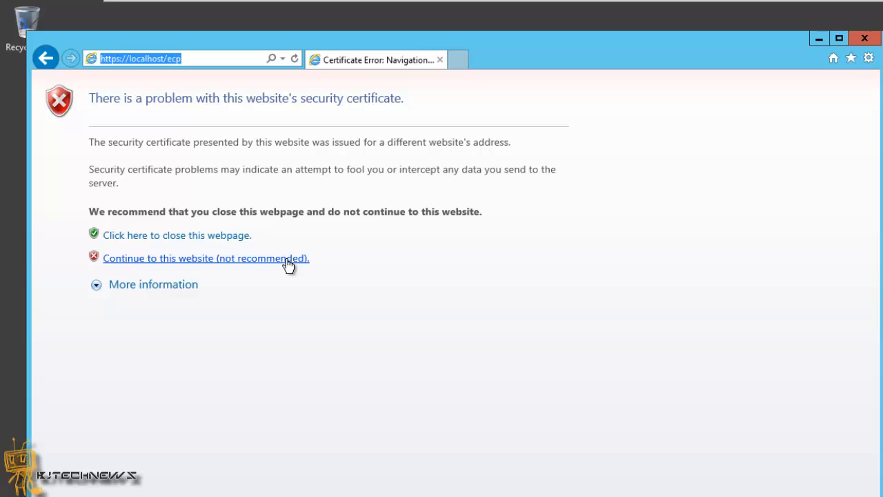
Step: Continue past the certificate warning and sign in with the administrator password
{"action": "left_click", "coordinate": [205, 257]}
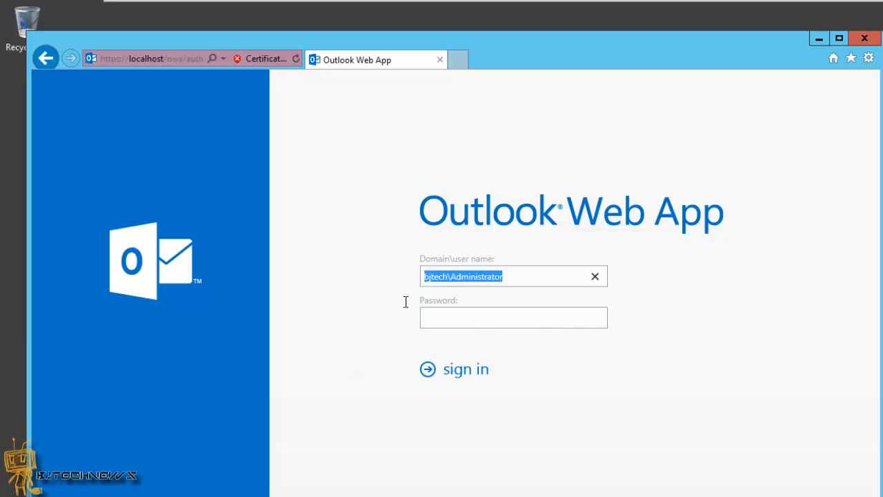
{"action": "left_click", "coordinate": [514, 317]}
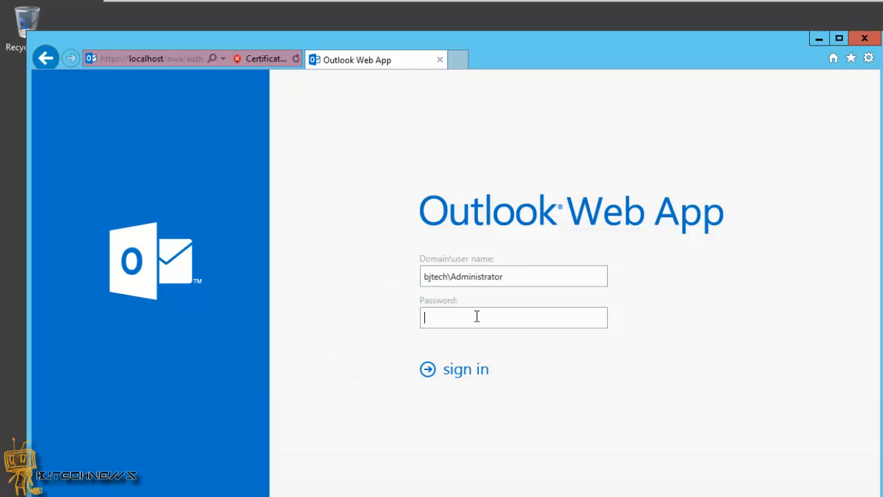
{"action": "type", "text": "password"}
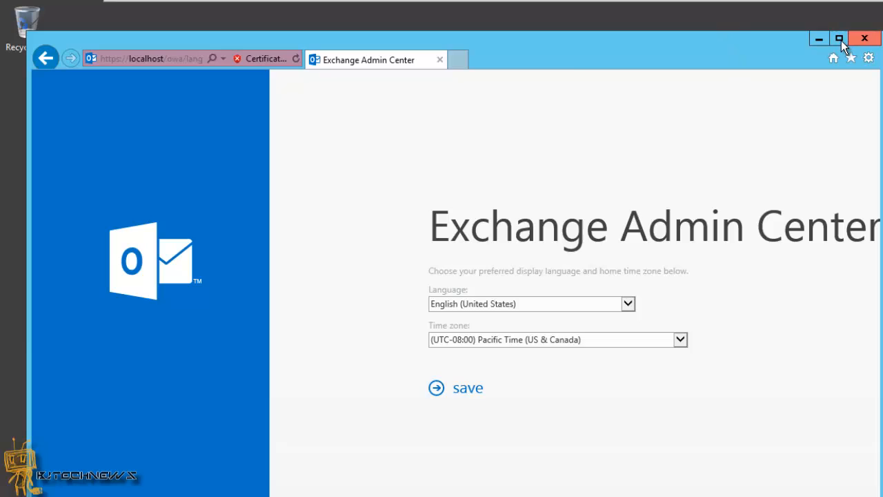
Step: Maximize the browser and save (UTC-05:00) Eastern Time (US & Canada) as the time zone
{"action": "left_click", "coordinate": [839, 38]}
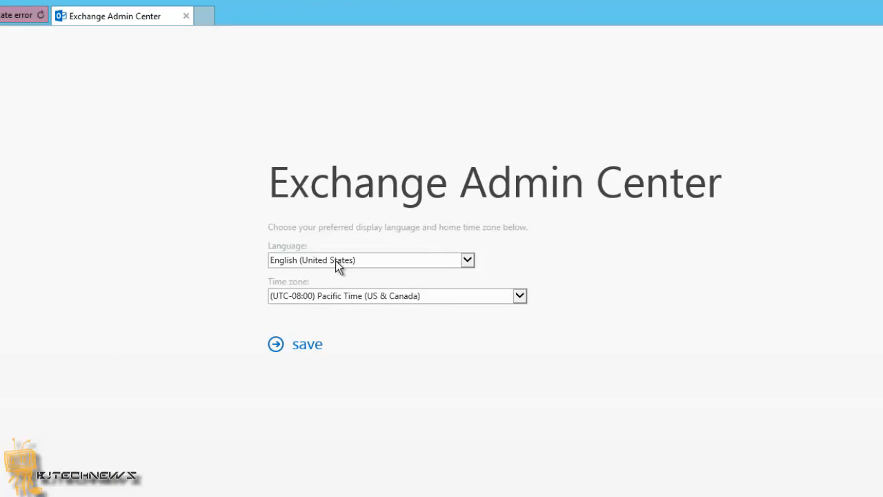
{"action": "left_click", "coordinate": [519, 295]}
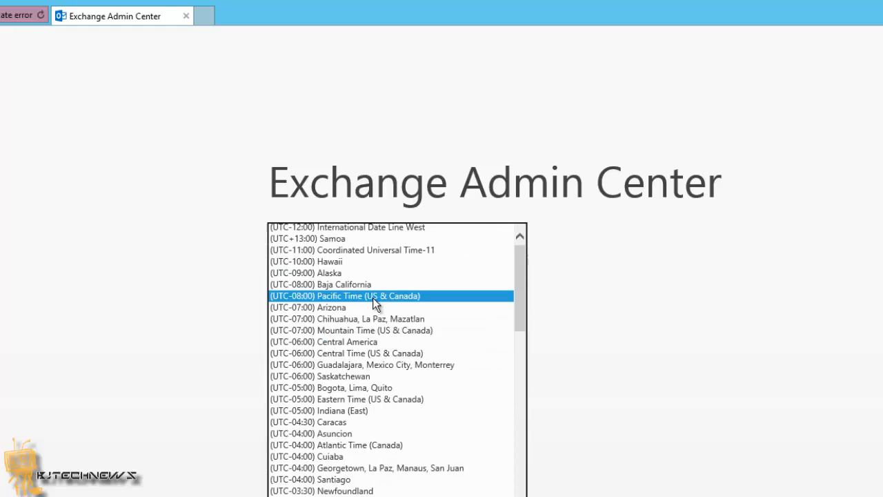
{"action": "mouse_move", "coordinate": [386, 376]}
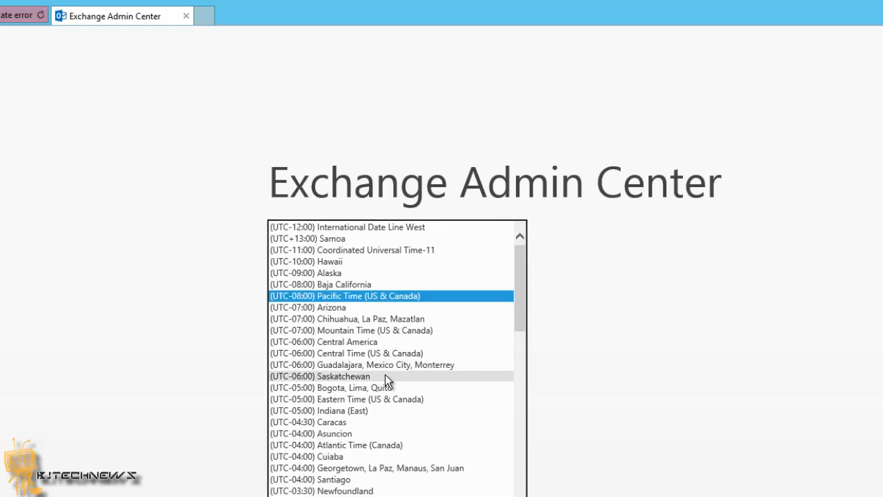
{"action": "left_click", "coordinate": [347, 399]}
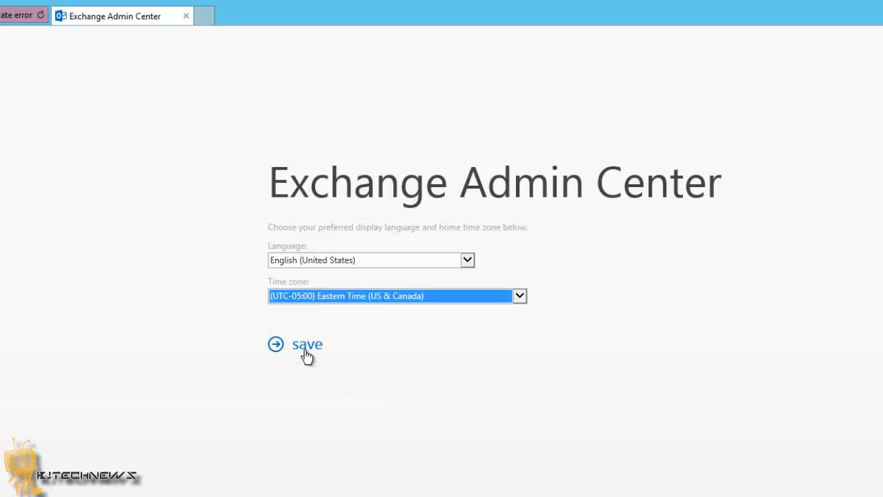
{"action": "left_click", "coordinate": [306, 345]}
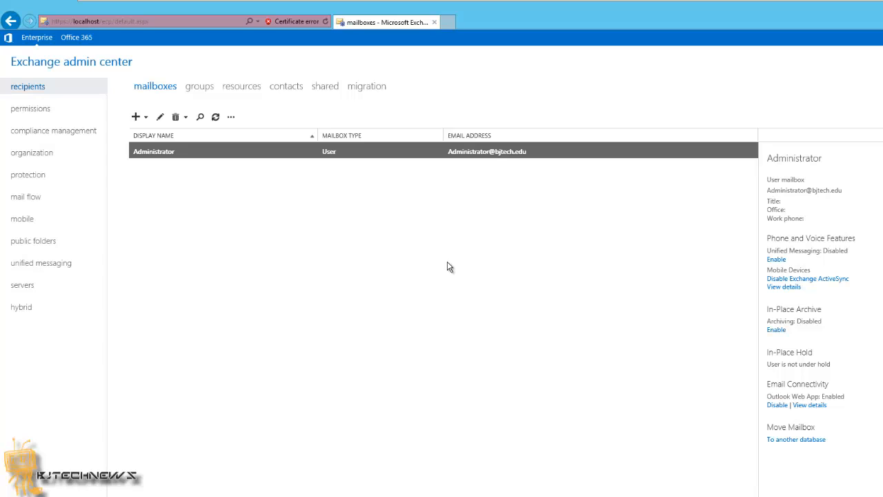
Step: Select the BJ-EXCHANGE2013 server and reach its Enter Product Key entry
{"action": "left_click", "coordinate": [23, 285]}
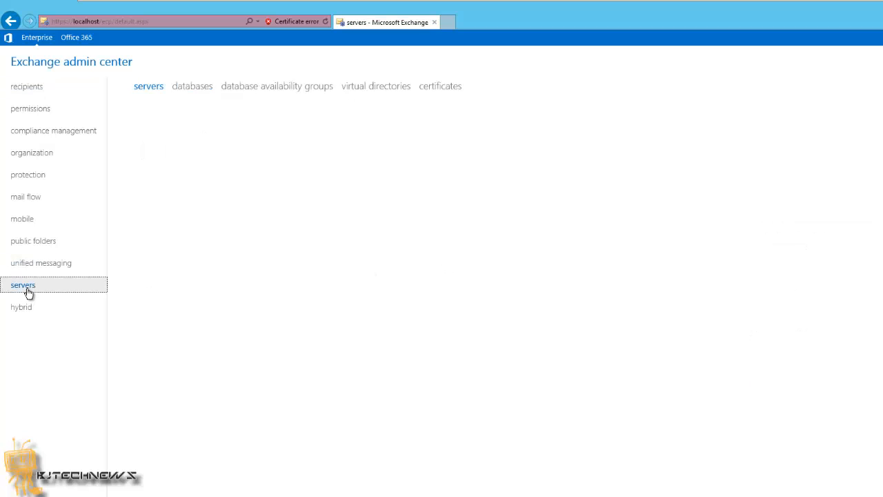
{"action": "left_click", "coordinate": [23, 285]}
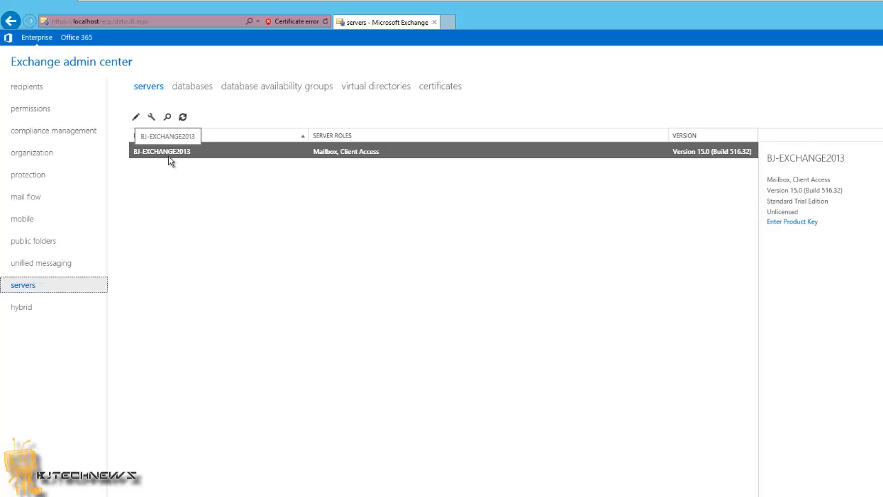
{"action": "mouse_move", "coordinate": [801, 228]}
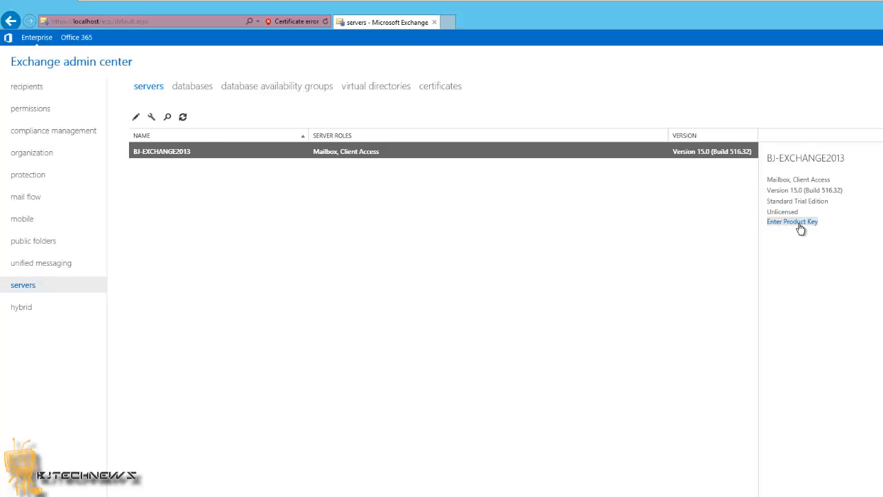
{"action": "left_click", "coordinate": [792, 221]}
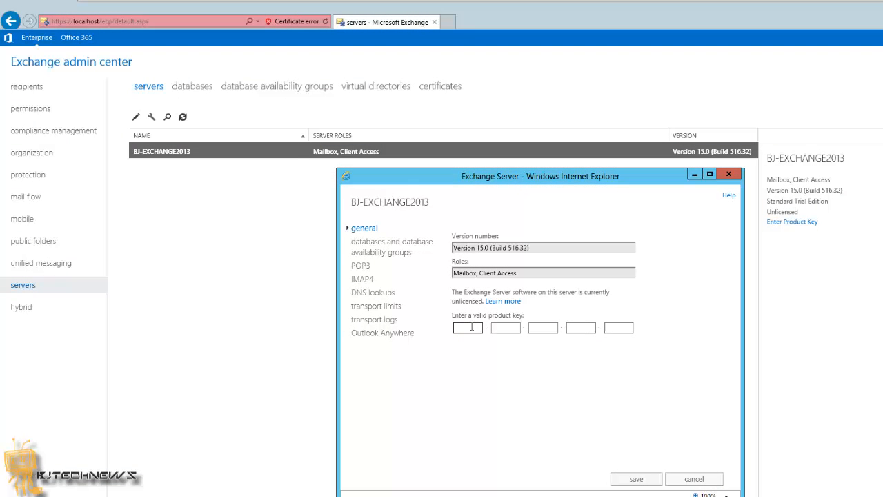
Step: Work in the product key field of BJ-EXCHANGE2013's properties, then close the window back to the servers list
{"action": "left_click", "coordinate": [467, 327]}
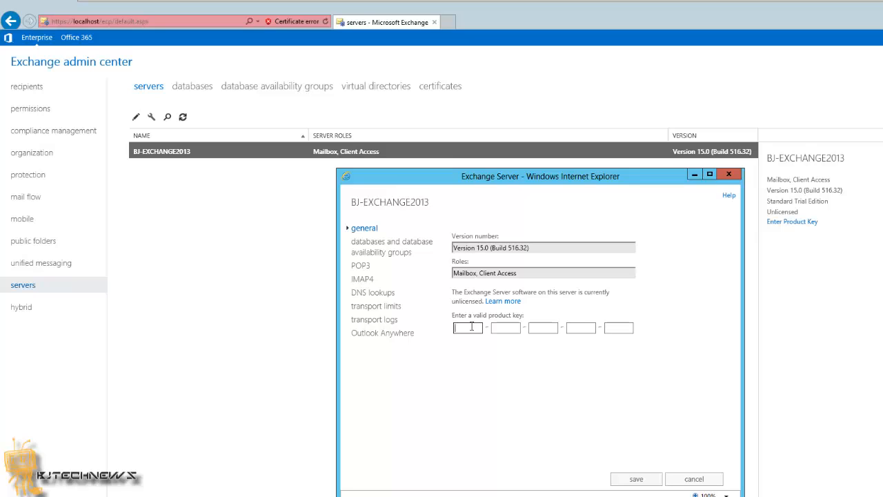
{"action": "left_click", "coordinate": [463, 328]}
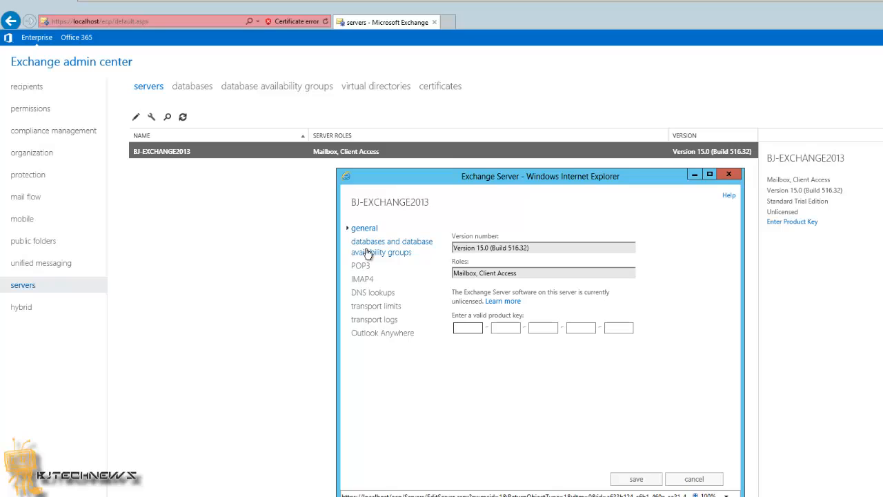
{"action": "left_click", "coordinate": [467, 328]}
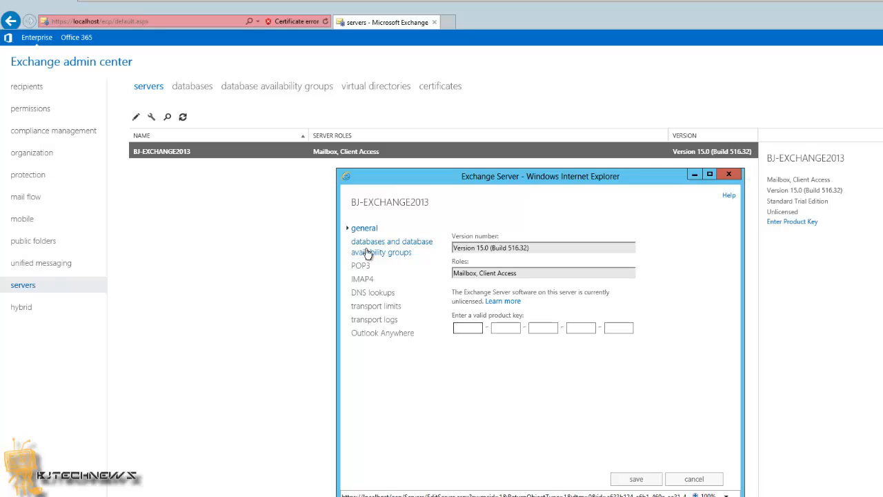
{"action": "left_click", "coordinate": [467, 327]}
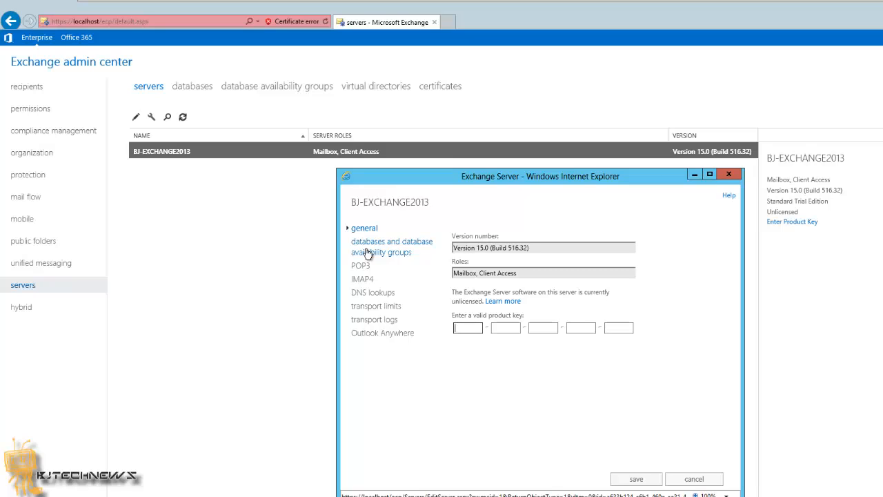
{"action": "left_click", "coordinate": [468, 327]}
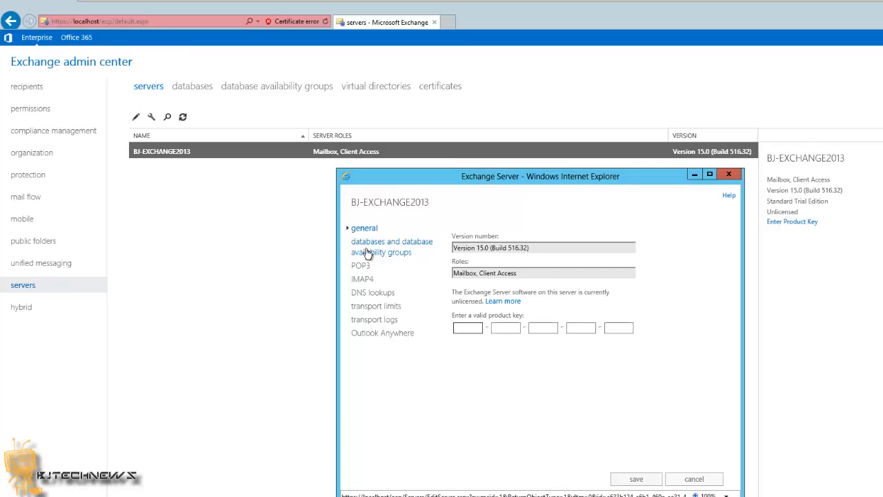
{"action": "left_click", "coordinate": [467, 327]}
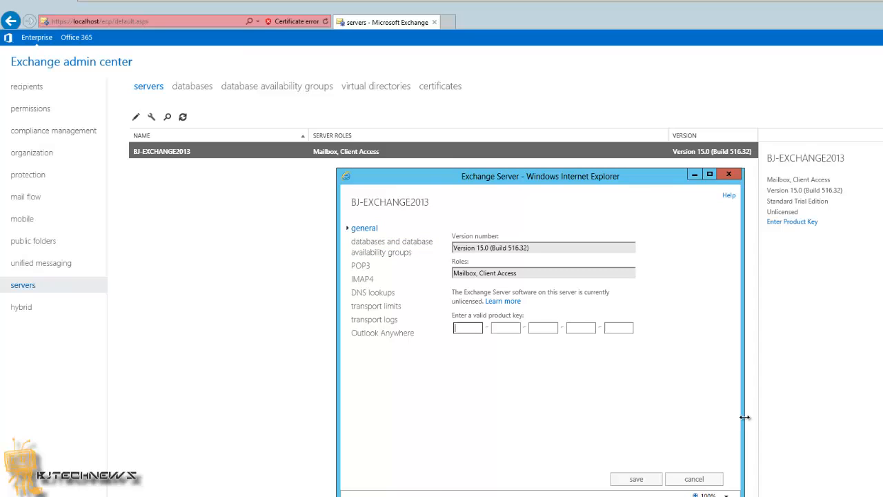
{"action": "left_click", "coordinate": [694, 479]}
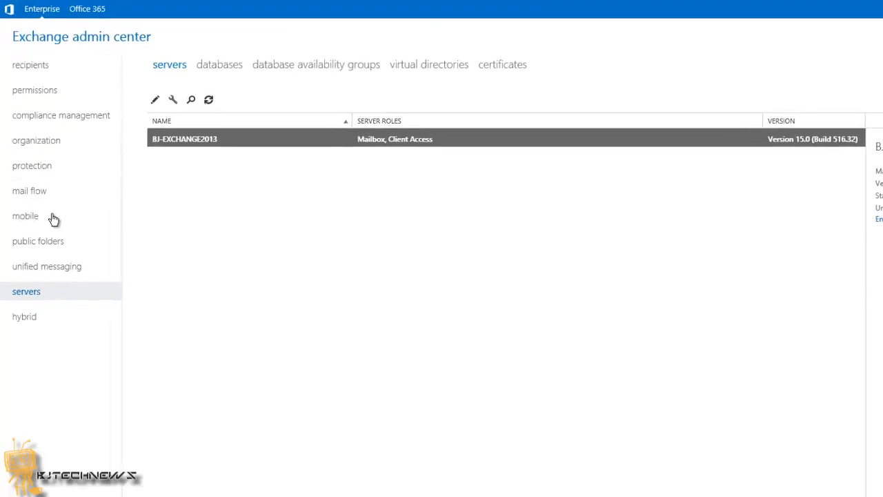
Step: Launch the new send connector wizard from mail flow's send connectors list
{"action": "left_click", "coordinate": [29, 191]}
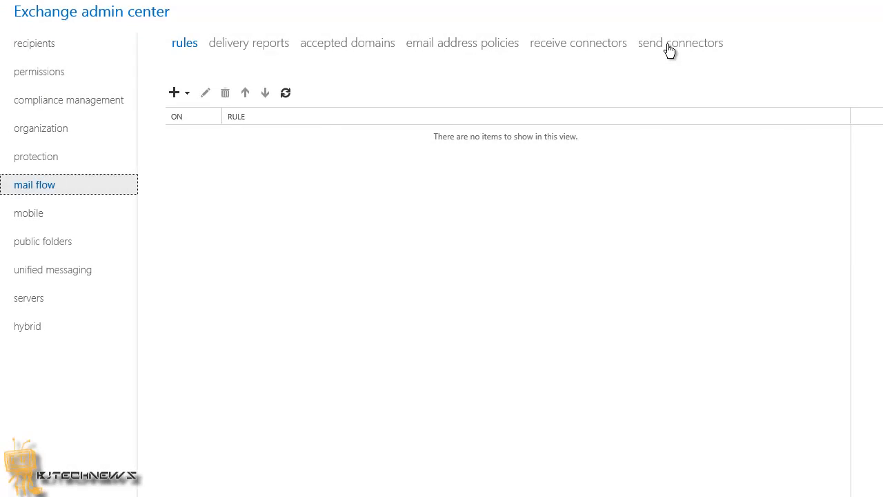
{"action": "left_click", "coordinate": [680, 42]}
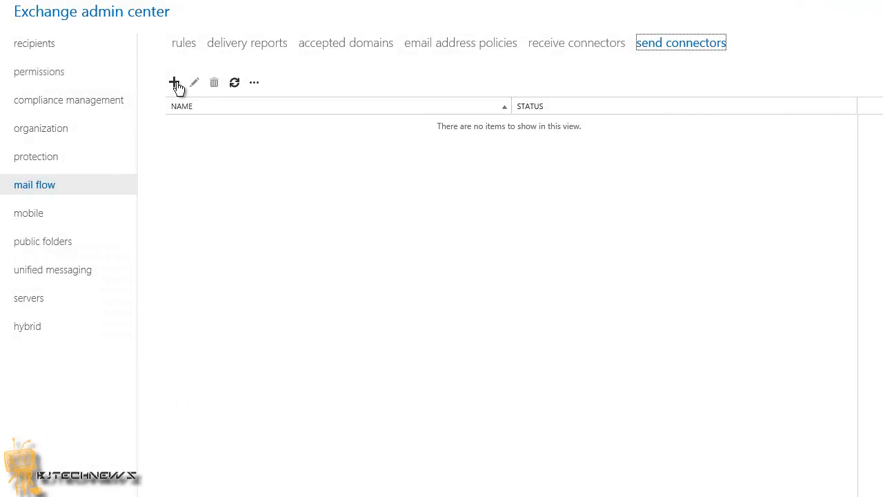
{"action": "left_click", "coordinate": [174, 82]}
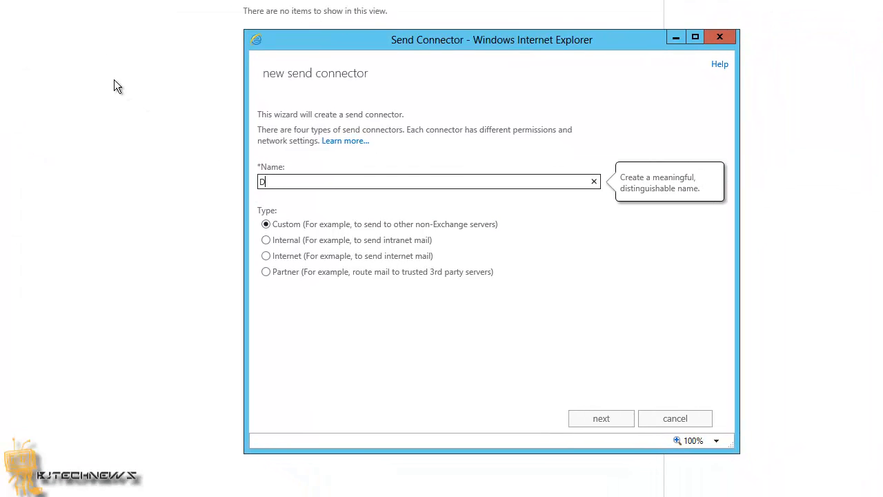
Step: Name the connector Default-Send, set its type to Internet, and continue to network settings
{"action": "type", "text": "efault"}
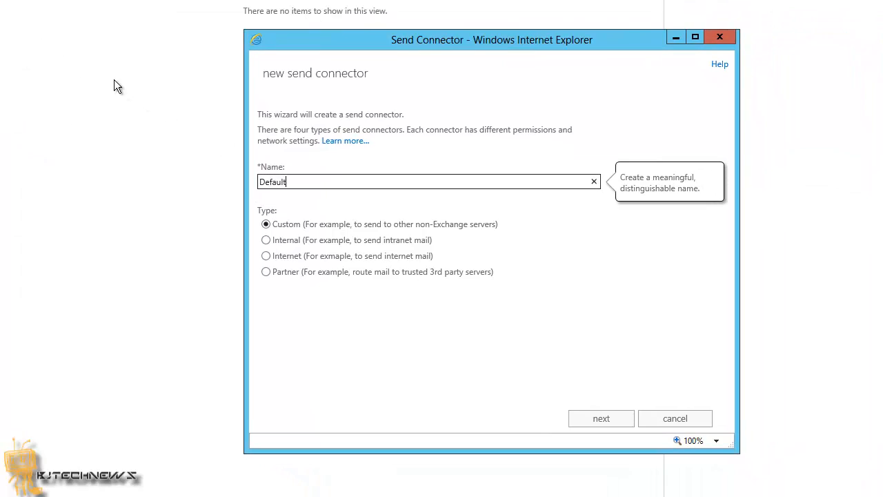
{"action": "type", "text": "-Sent"}
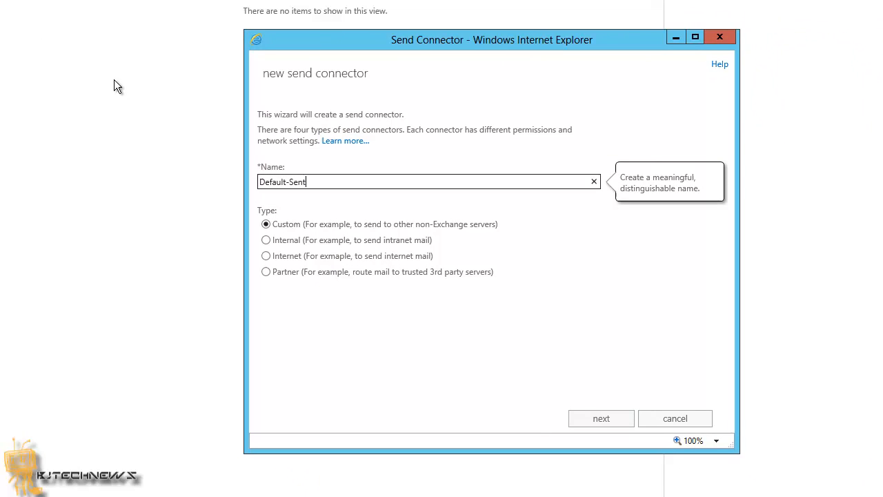
{"action": "type", "text": "Default-Send"}
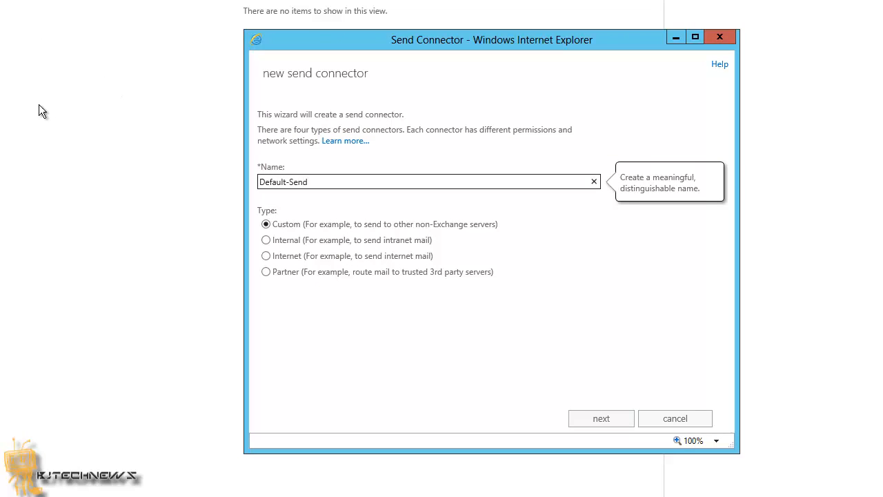
{"action": "left_click", "coordinate": [266, 255]}
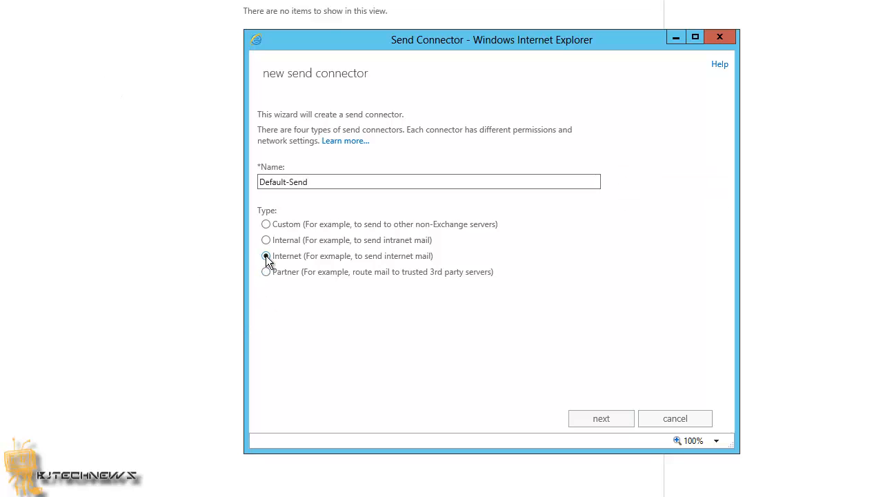
{"action": "left_click", "coordinate": [266, 256]}
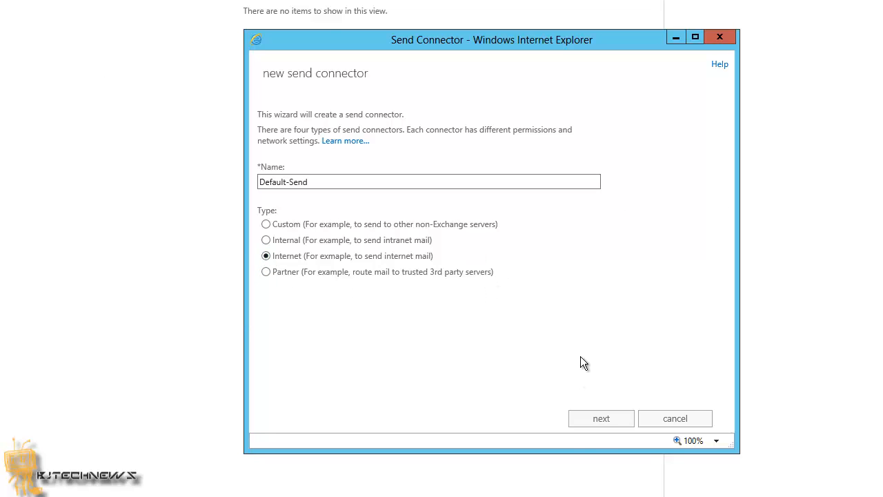
{"action": "left_click", "coordinate": [601, 418]}
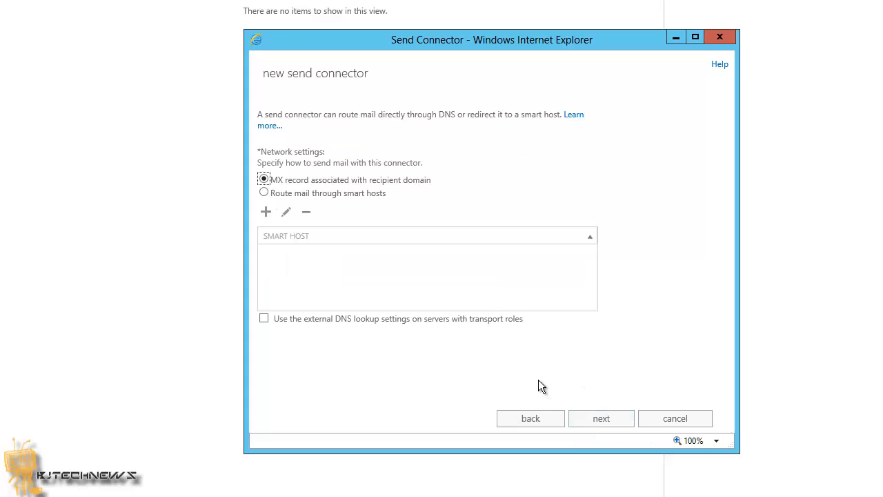
{"action": "mouse_move", "coordinate": [429, 276]}
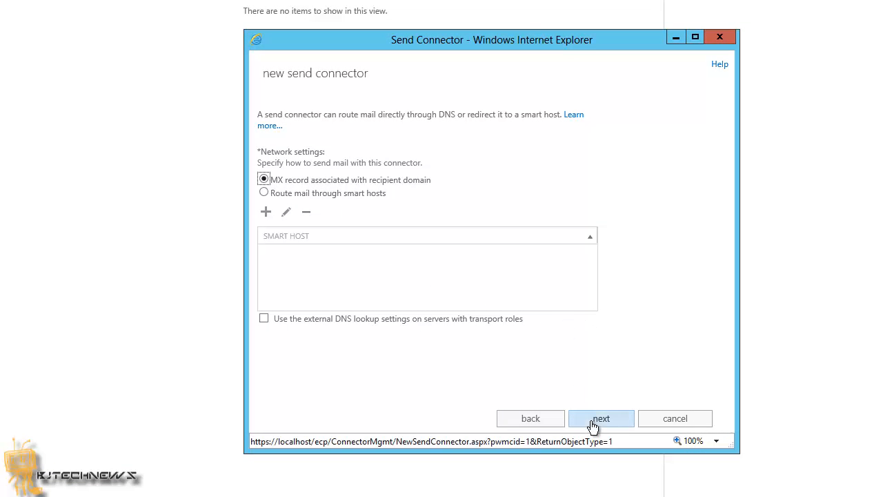
Step: Keep MX record routing, add SMTP address space *, and start adding a source server
{"action": "left_click", "coordinate": [601, 418]}
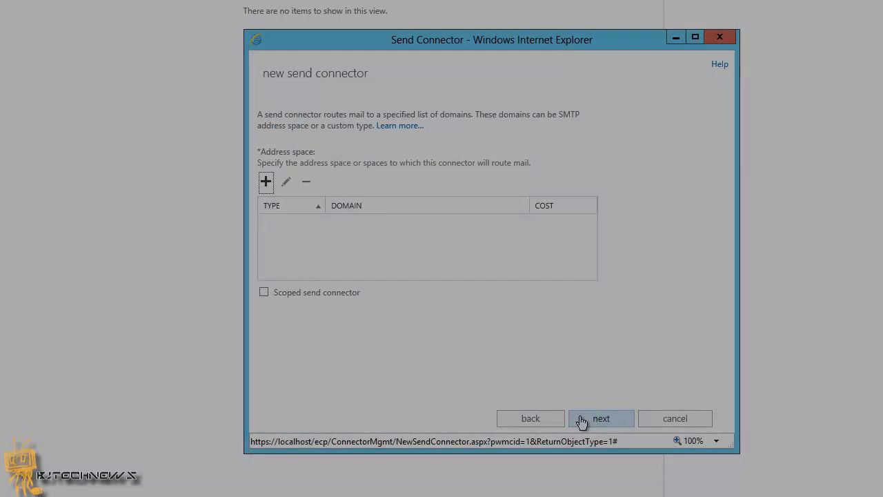
{"action": "left_click", "coordinate": [266, 181]}
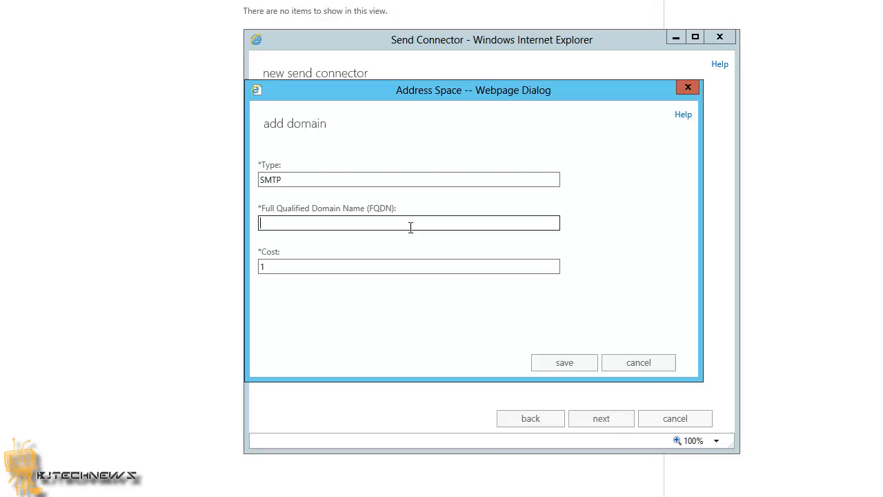
{"action": "type", "text": "*"}
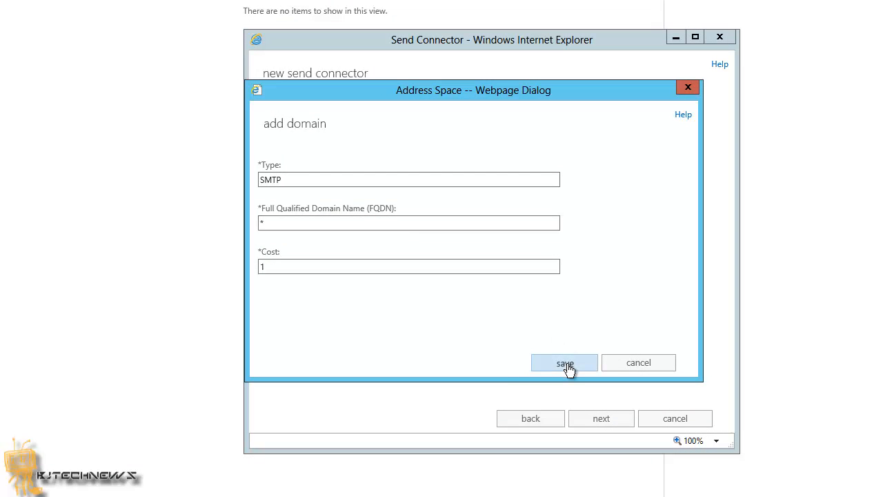
{"action": "left_click", "coordinate": [565, 363]}
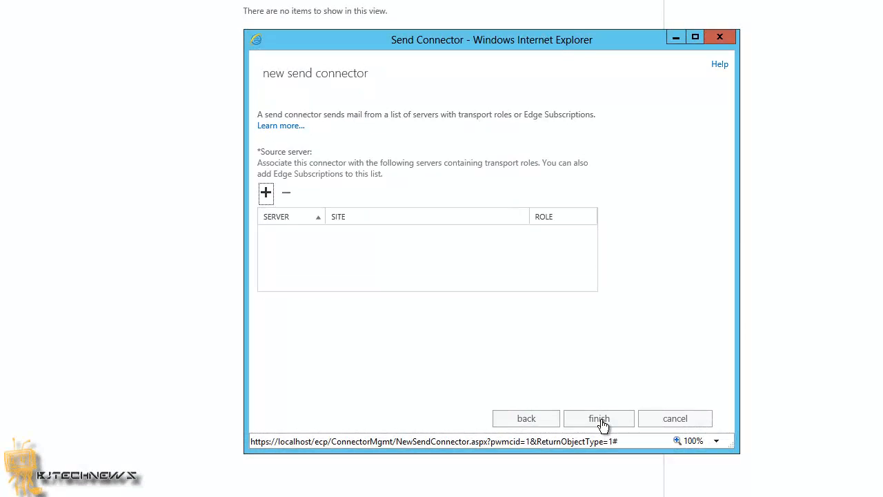
{"action": "left_click", "coordinate": [266, 192]}
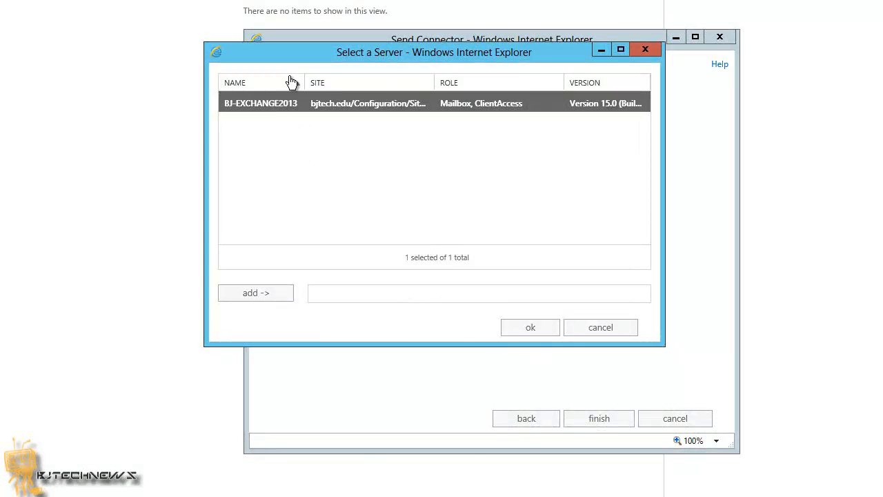
Step: Choose BJ-EXCHANGE2013 as the source server and finish creating Default-Send
{"action": "left_click", "coordinate": [530, 327]}
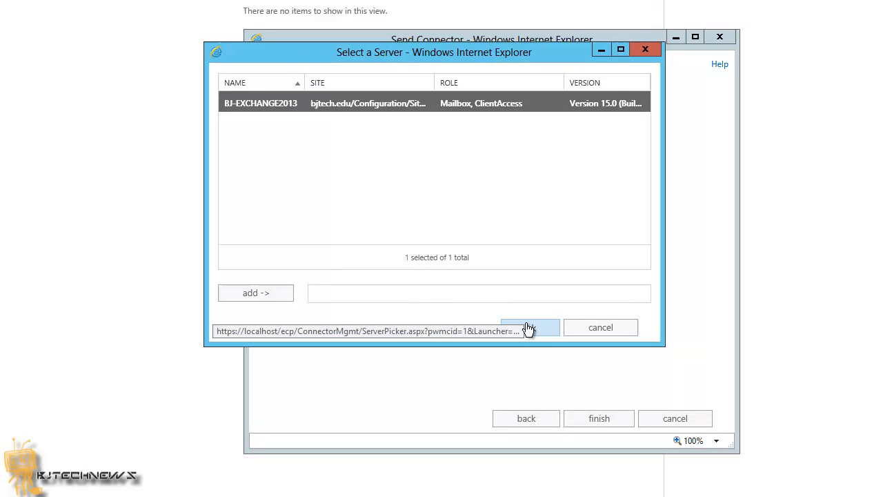
{"action": "left_click", "coordinate": [529, 327]}
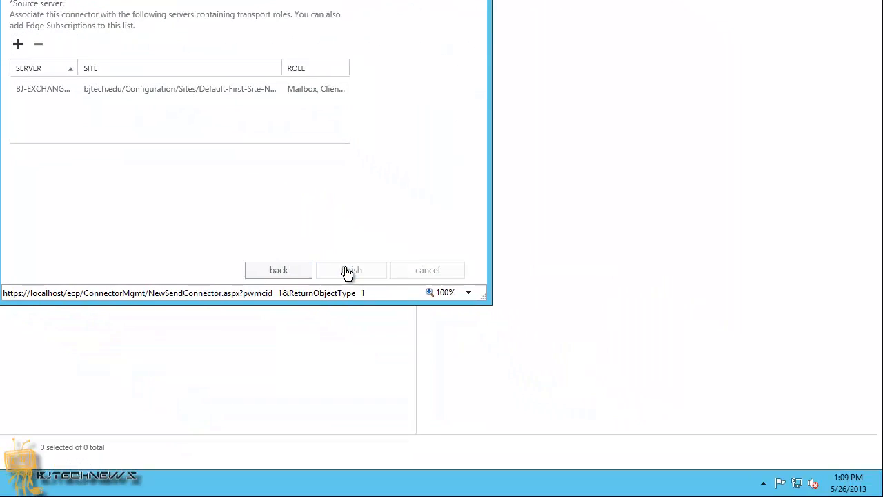
{"action": "left_click", "coordinate": [351, 270]}
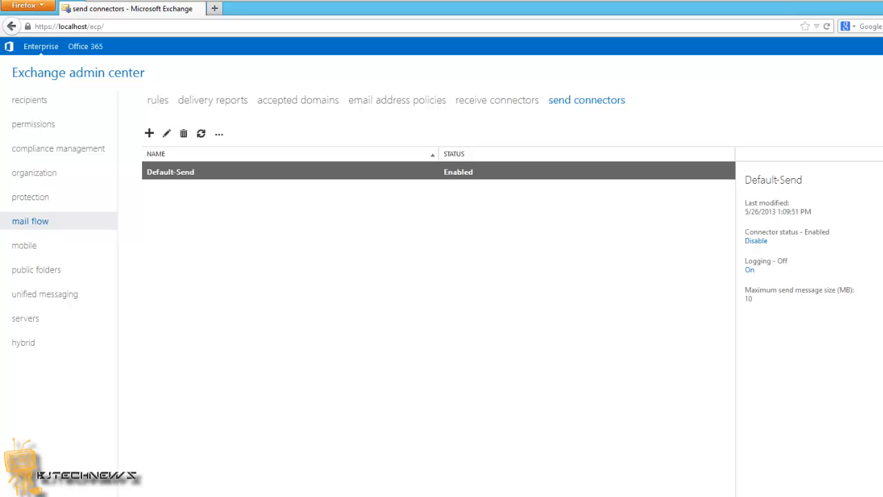
{"action": "mouse_move", "coordinate": [191, 228]}
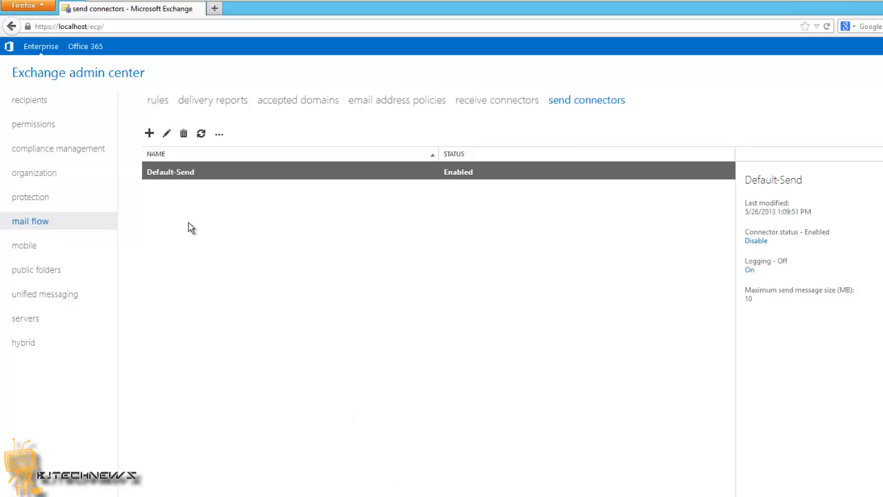
{"action": "mouse_move", "coordinate": [312, 107]}
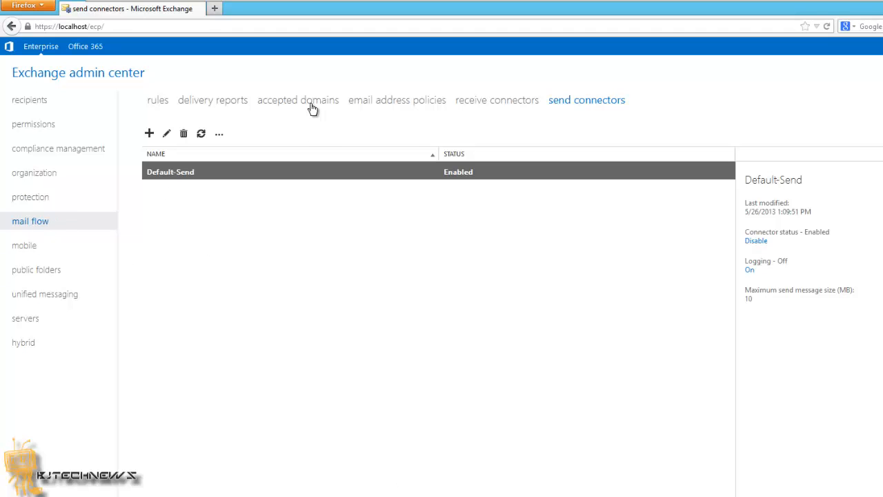
Step: View the accepted domains list showing bjtech.edu as authoritative default
{"action": "left_click", "coordinate": [297, 100]}
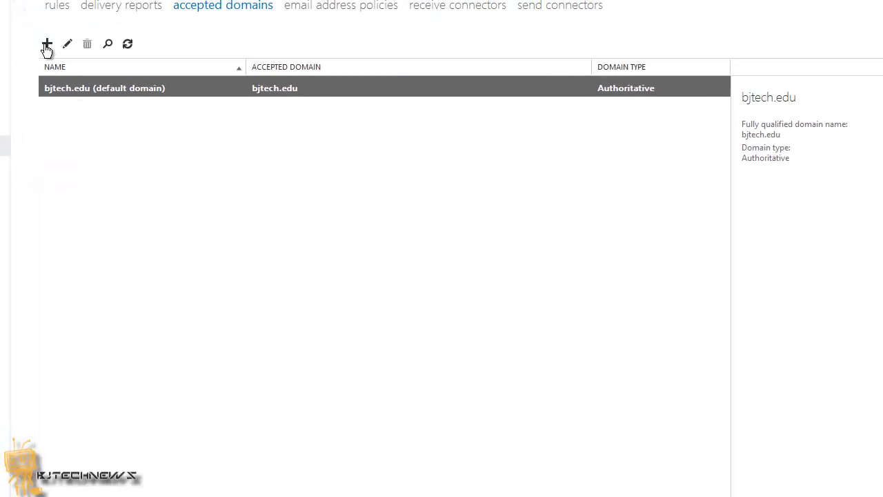
Step: Save a new authoritative accepted domain named BJTechNews for bjtechnews.edu, then go to email address policies
{"action": "left_click", "coordinate": [47, 44]}
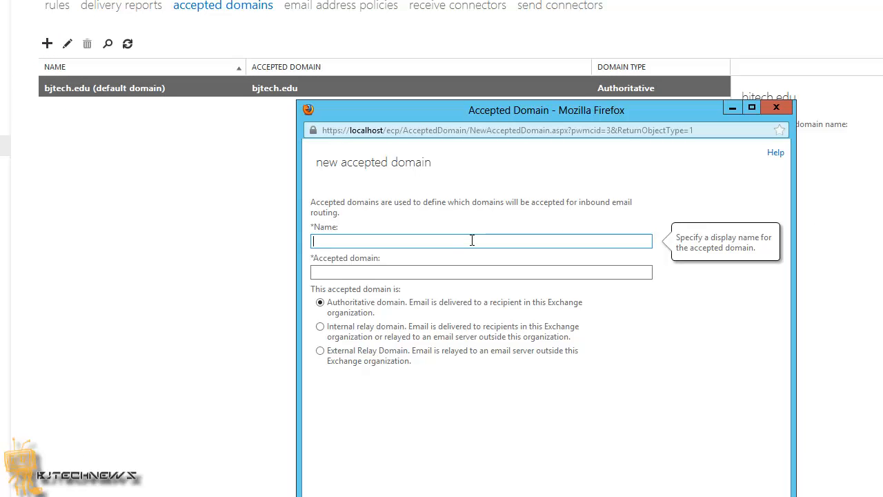
{"action": "type", "text": "Bj"}
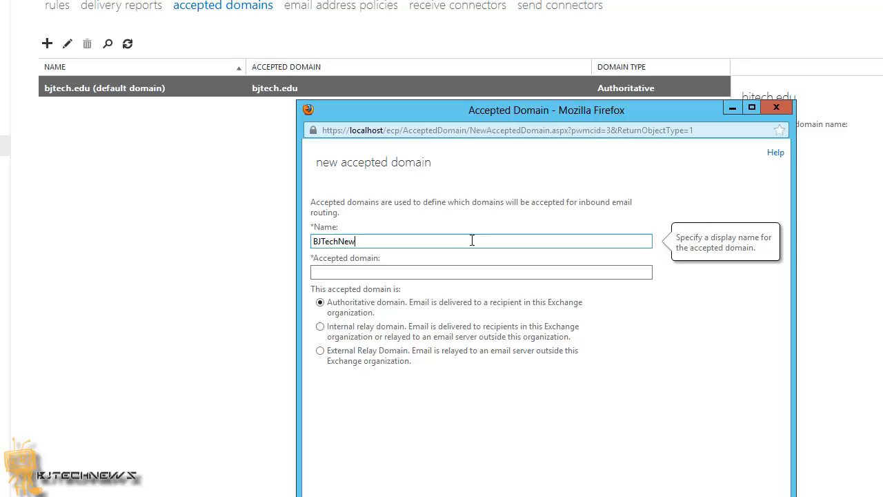
{"action": "type", "text": "bjtechnews.edu"}
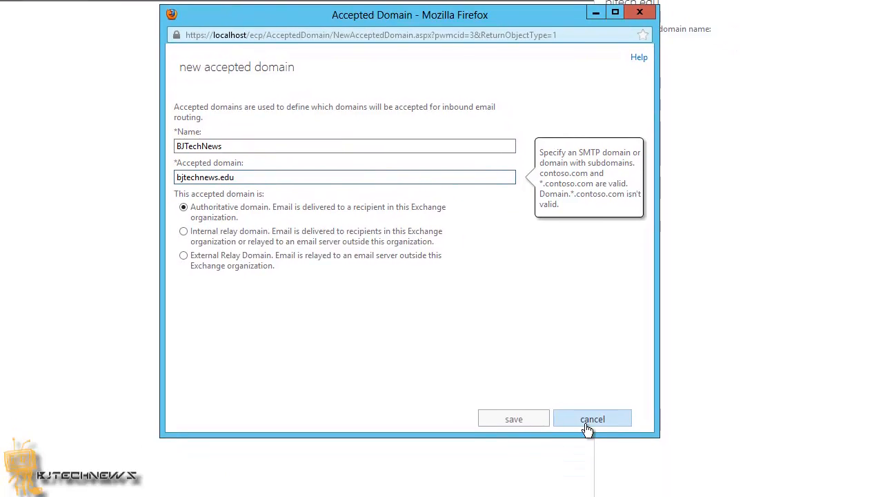
{"action": "left_click", "coordinate": [514, 419]}
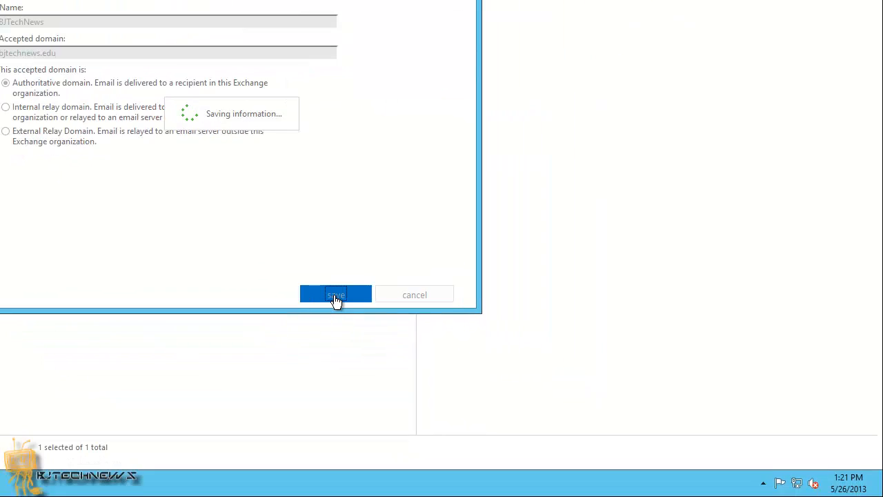
{"action": "left_click", "coordinate": [336, 295]}
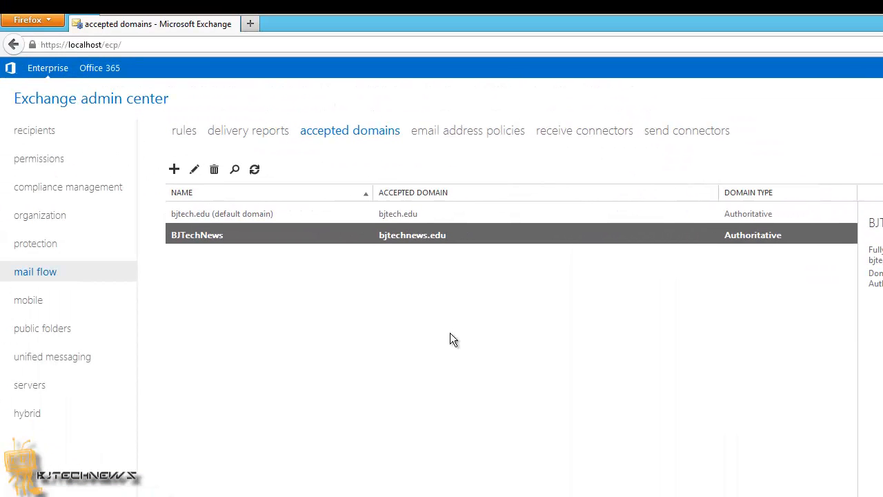
{"action": "mouse_move", "coordinate": [378, 251]}
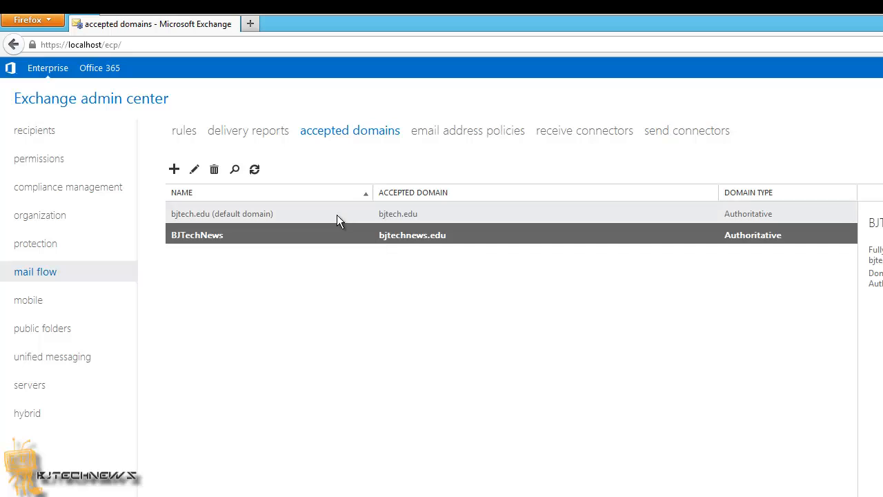
{"action": "mouse_move", "coordinate": [411, 450]}
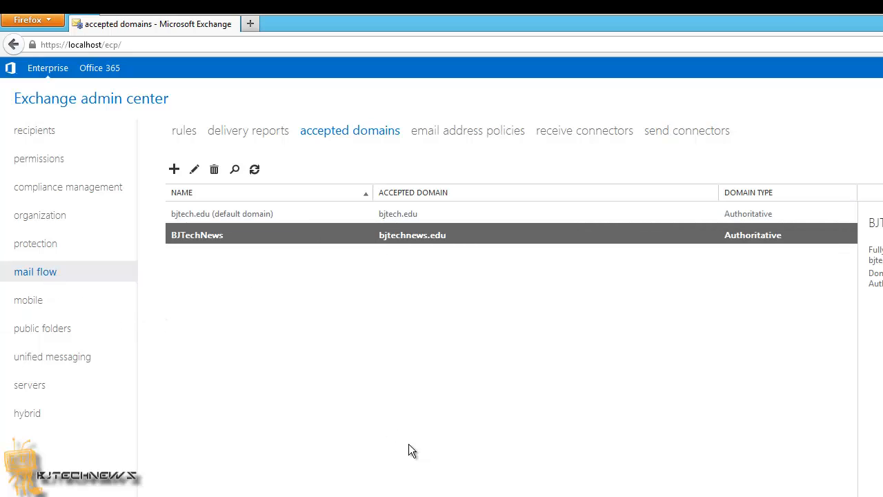
{"action": "mouse_move", "coordinate": [449, 310]}
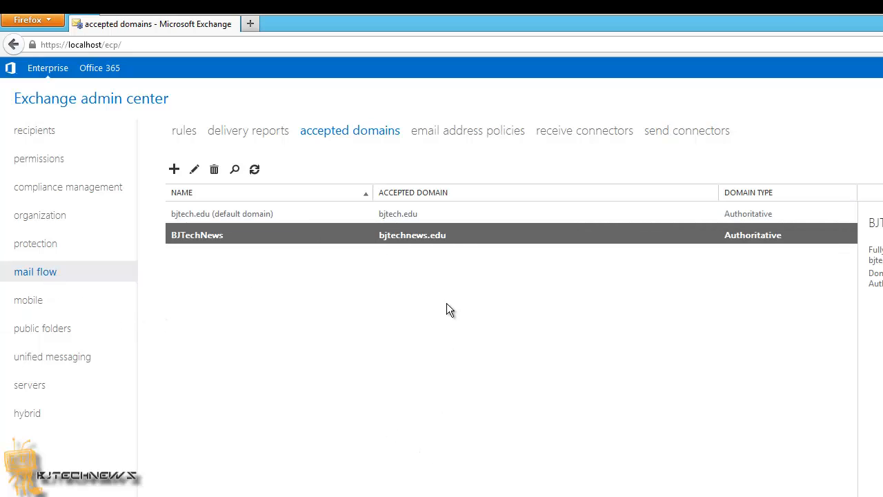
{"action": "left_click", "coordinate": [465, 131]}
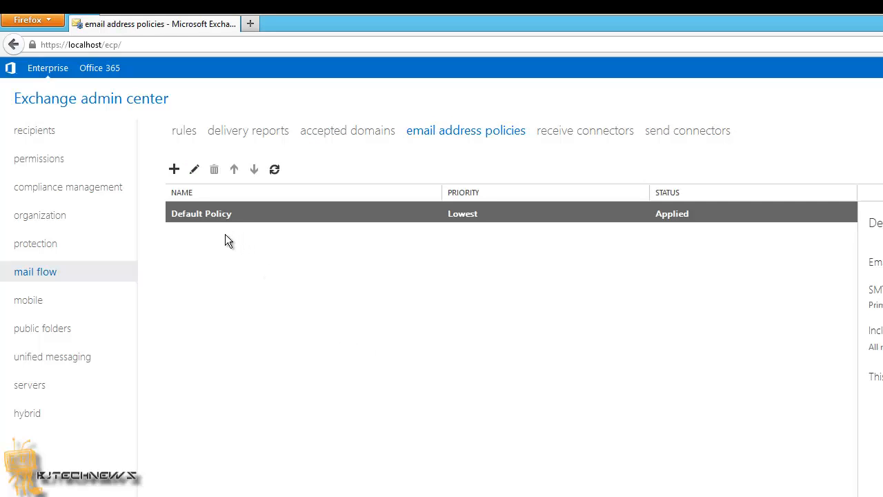
{"action": "mouse_move", "coordinate": [195, 169]}
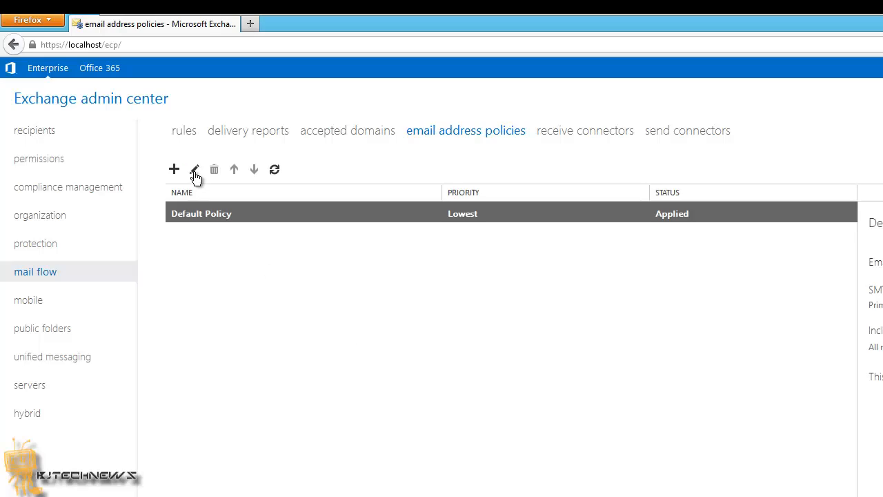
{"action": "left_click", "coordinate": [195, 169]}
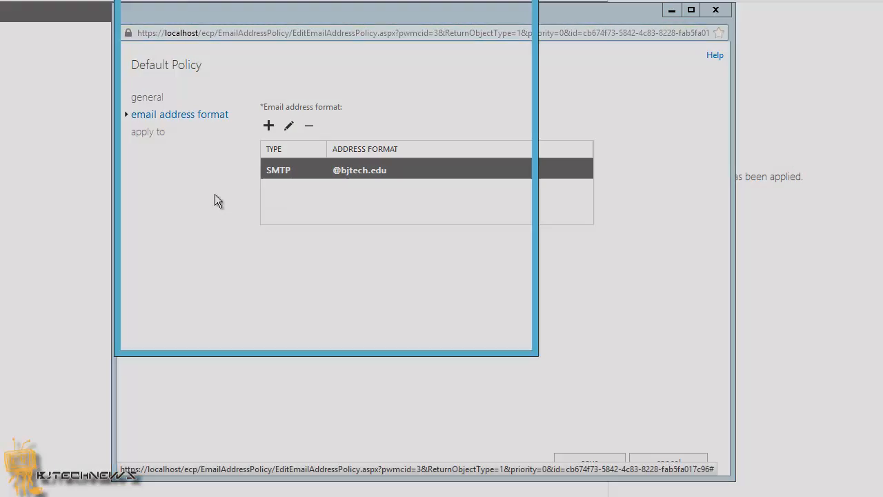
{"action": "left_click", "coordinate": [289, 125]}
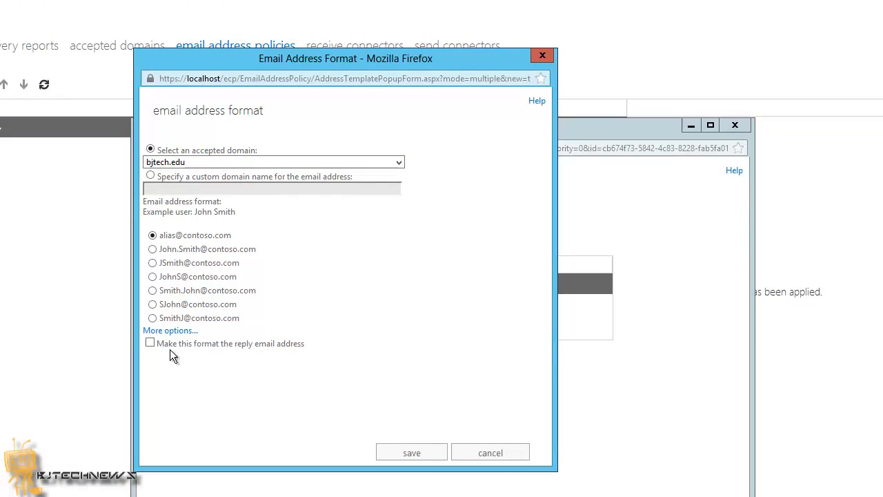
{"action": "left_click", "coordinate": [150, 343]}
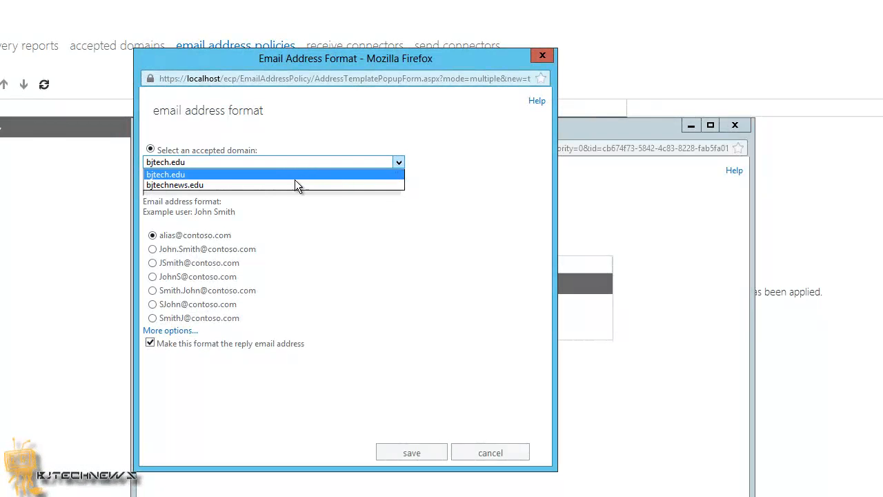
{"action": "left_click", "coordinate": [175, 184]}
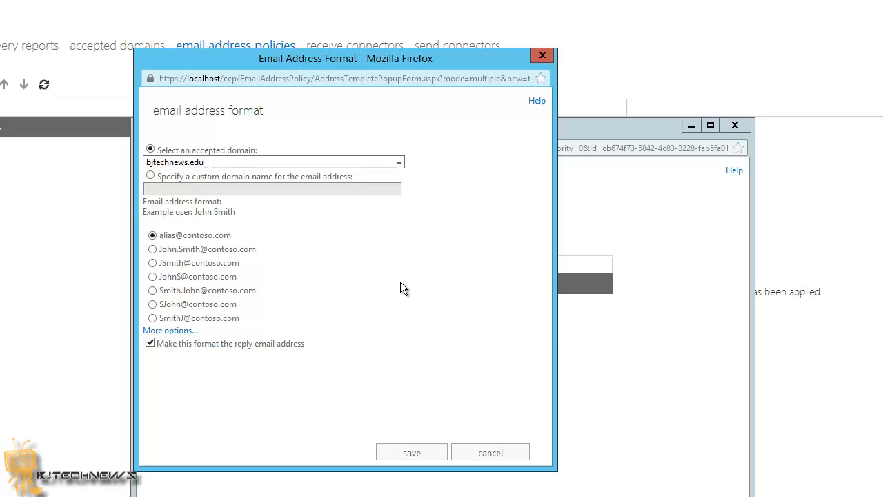
{"action": "mouse_move", "coordinate": [411, 452]}
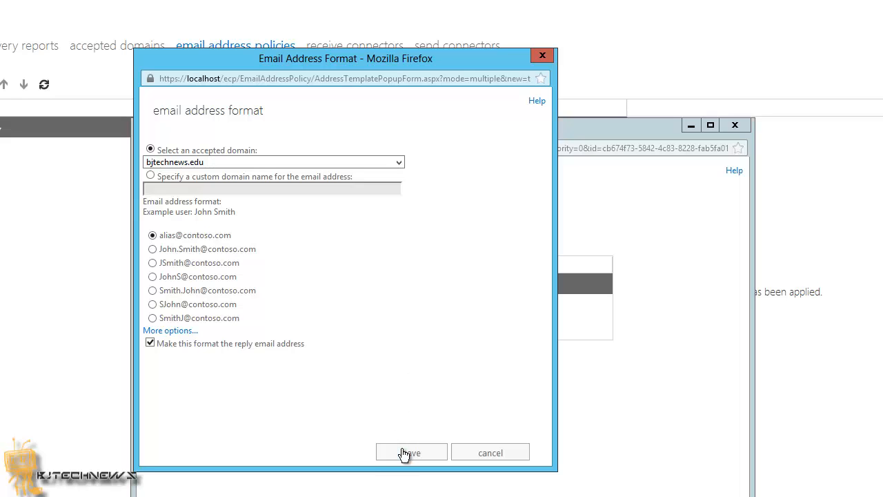
{"action": "left_click", "coordinate": [411, 453]}
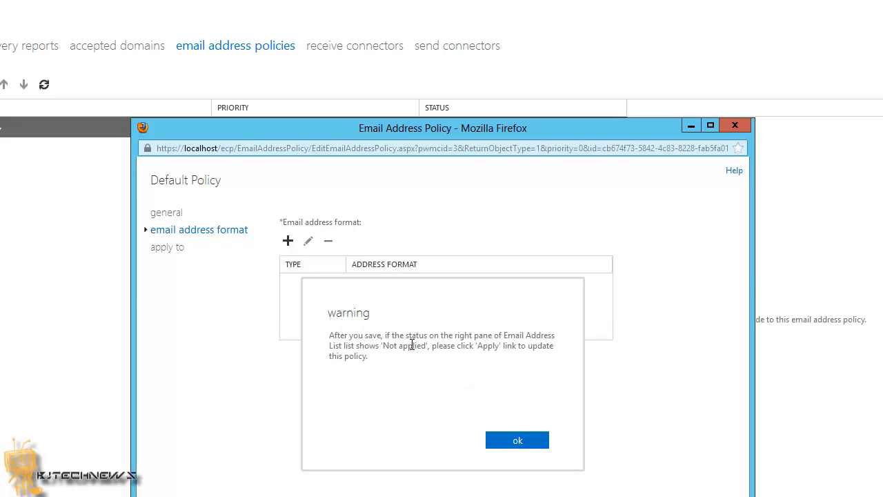
{"action": "mouse_move", "coordinate": [476, 349]}
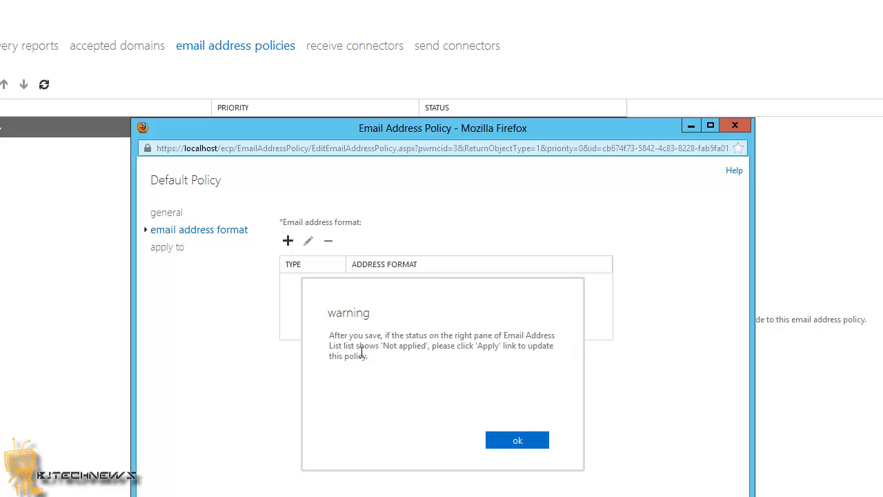
{"action": "mouse_move", "coordinate": [473, 361]}
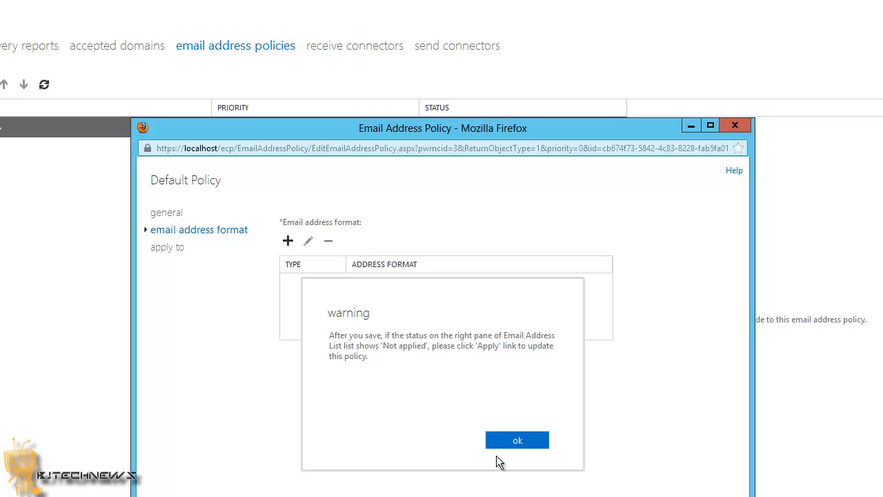
{"action": "left_click", "coordinate": [517, 439]}
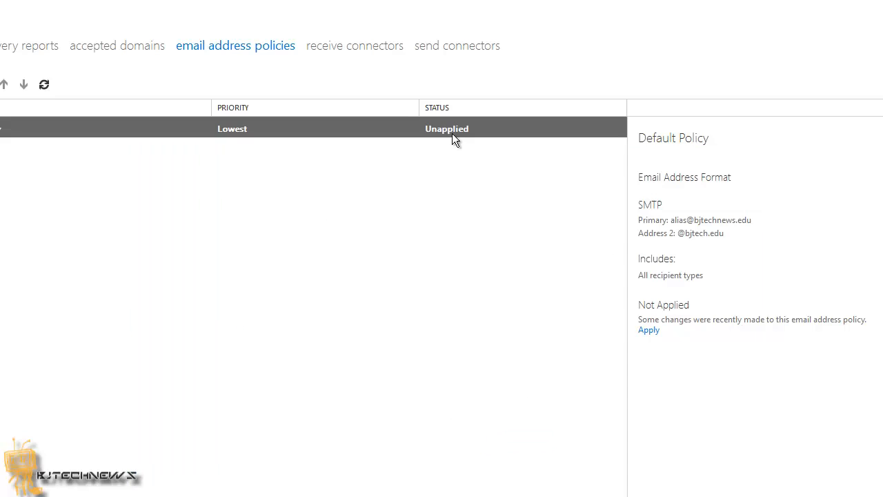
Step: Apply the Default Policy and confirm, so its status becomes Applied
{"action": "left_click", "coordinate": [648, 329]}
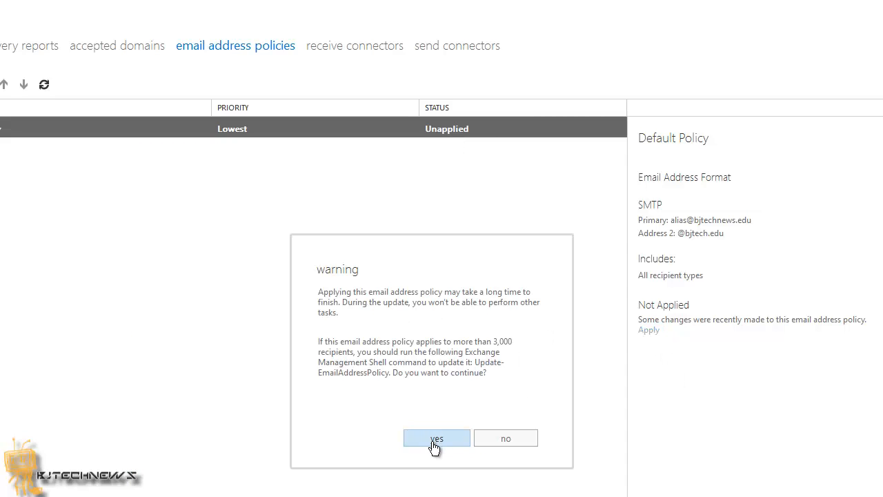
{"action": "left_click", "coordinate": [436, 438]}
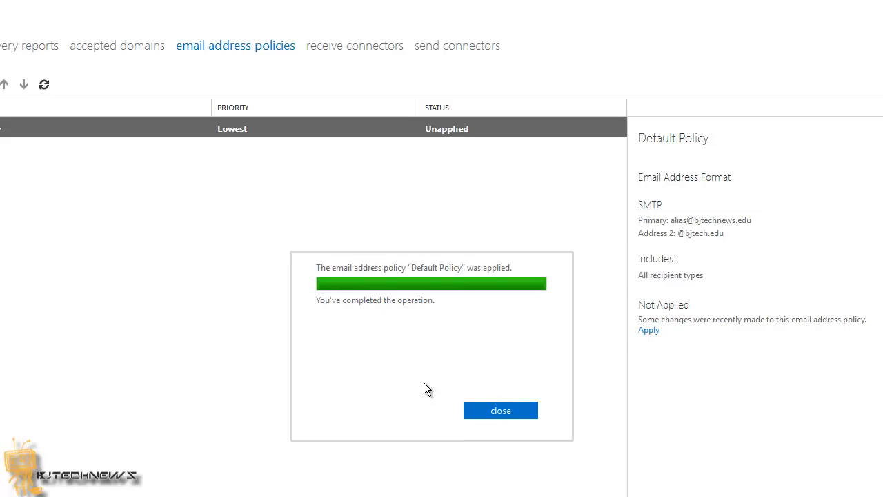
{"action": "left_click", "coordinate": [501, 410]}
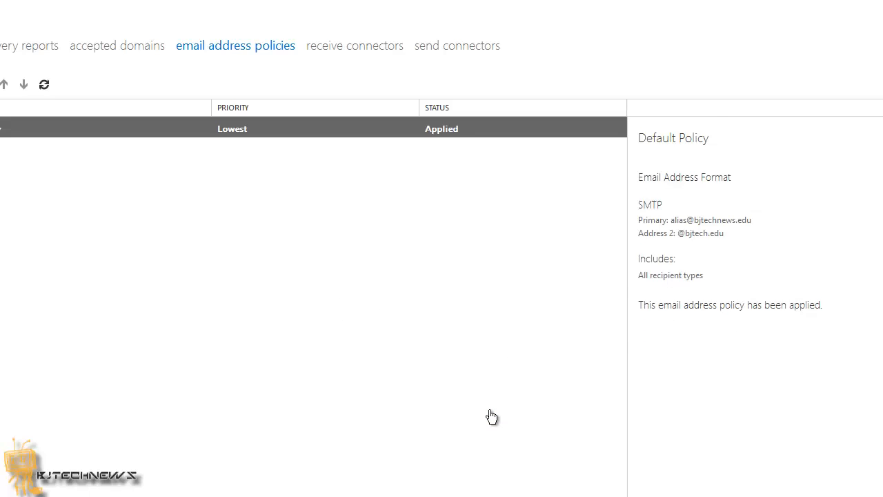